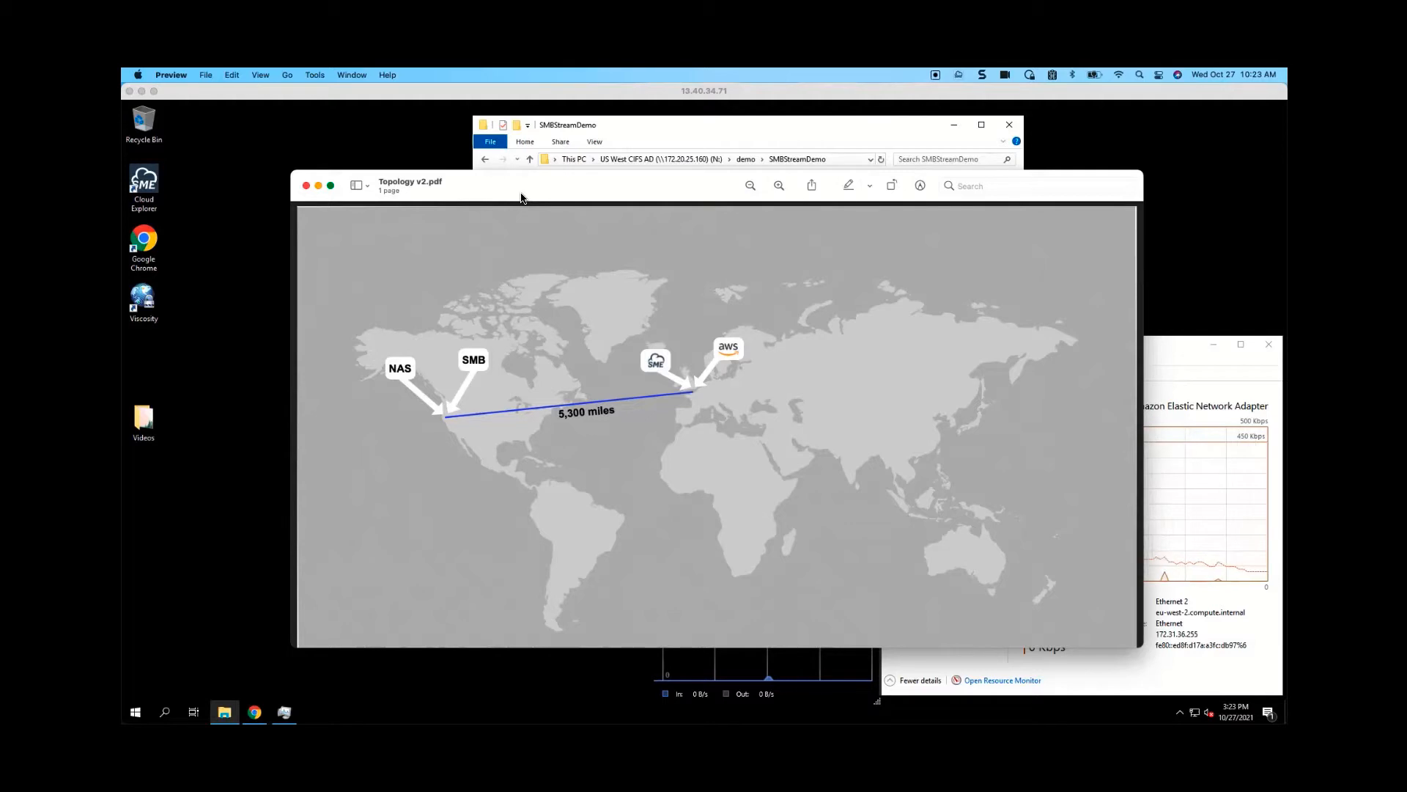
mouse_move(462, 365)
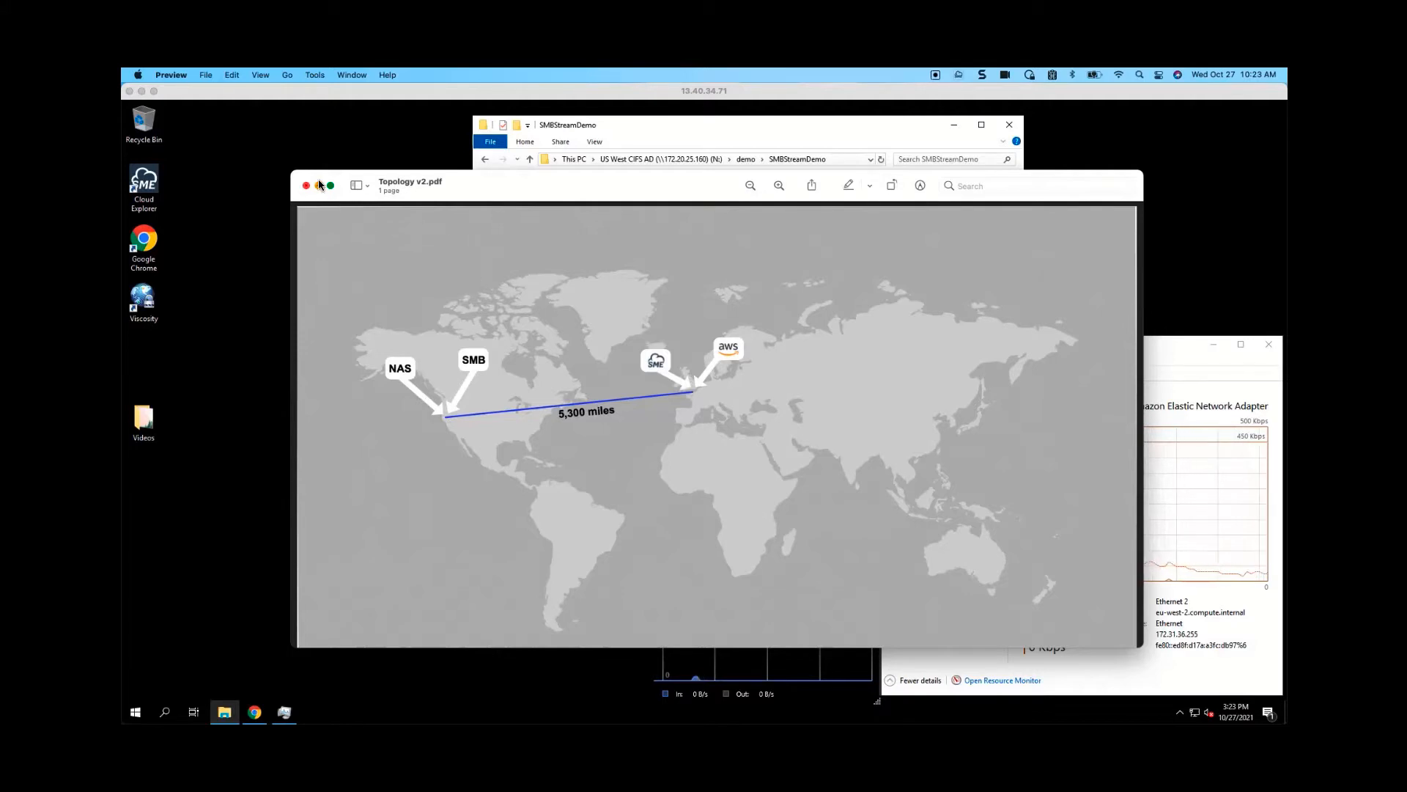
Step: Copy Big Buck Bunny Demo from Videos into the empty SMBStreamDemo folder on the US West share
left_click(306, 187)
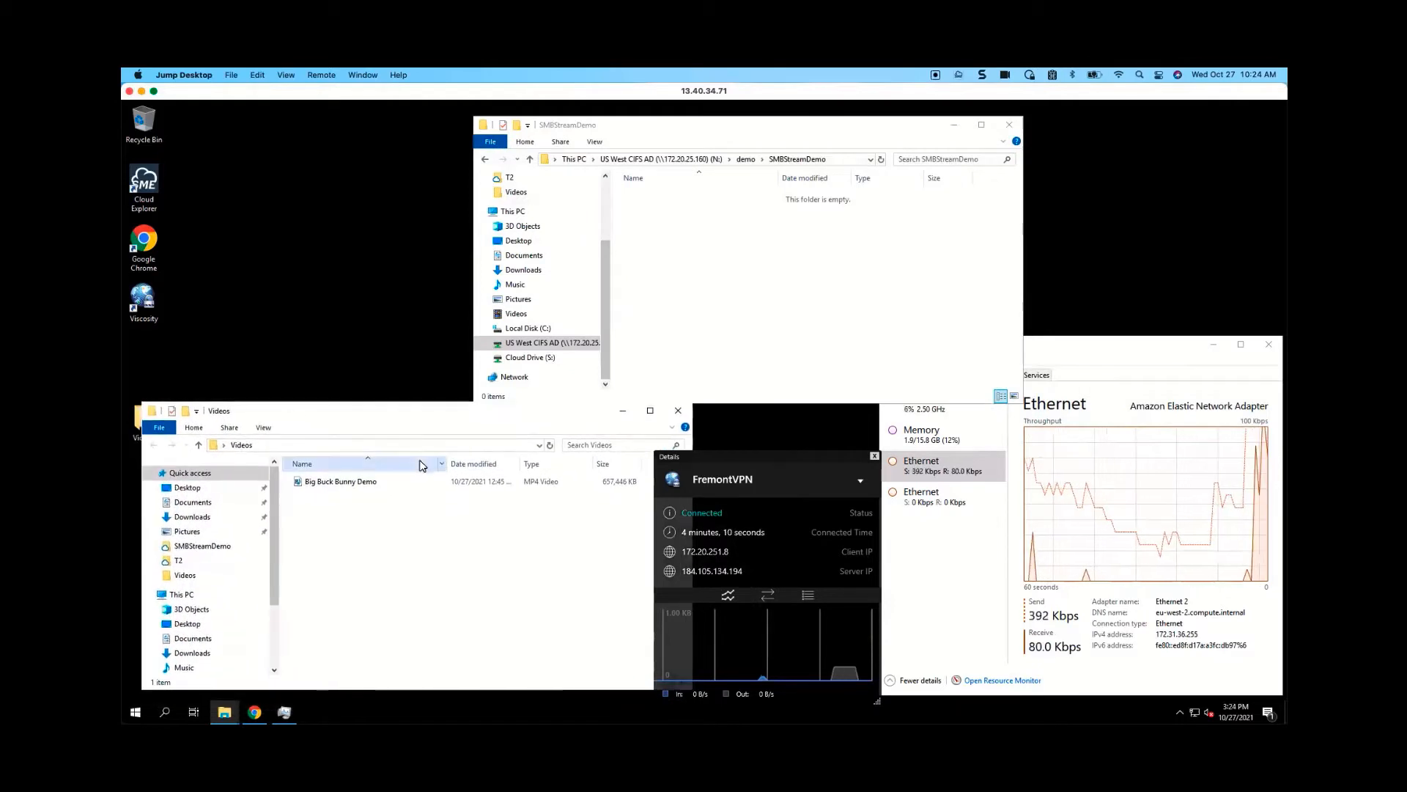
left_click_drag(339, 481, 694, 297)
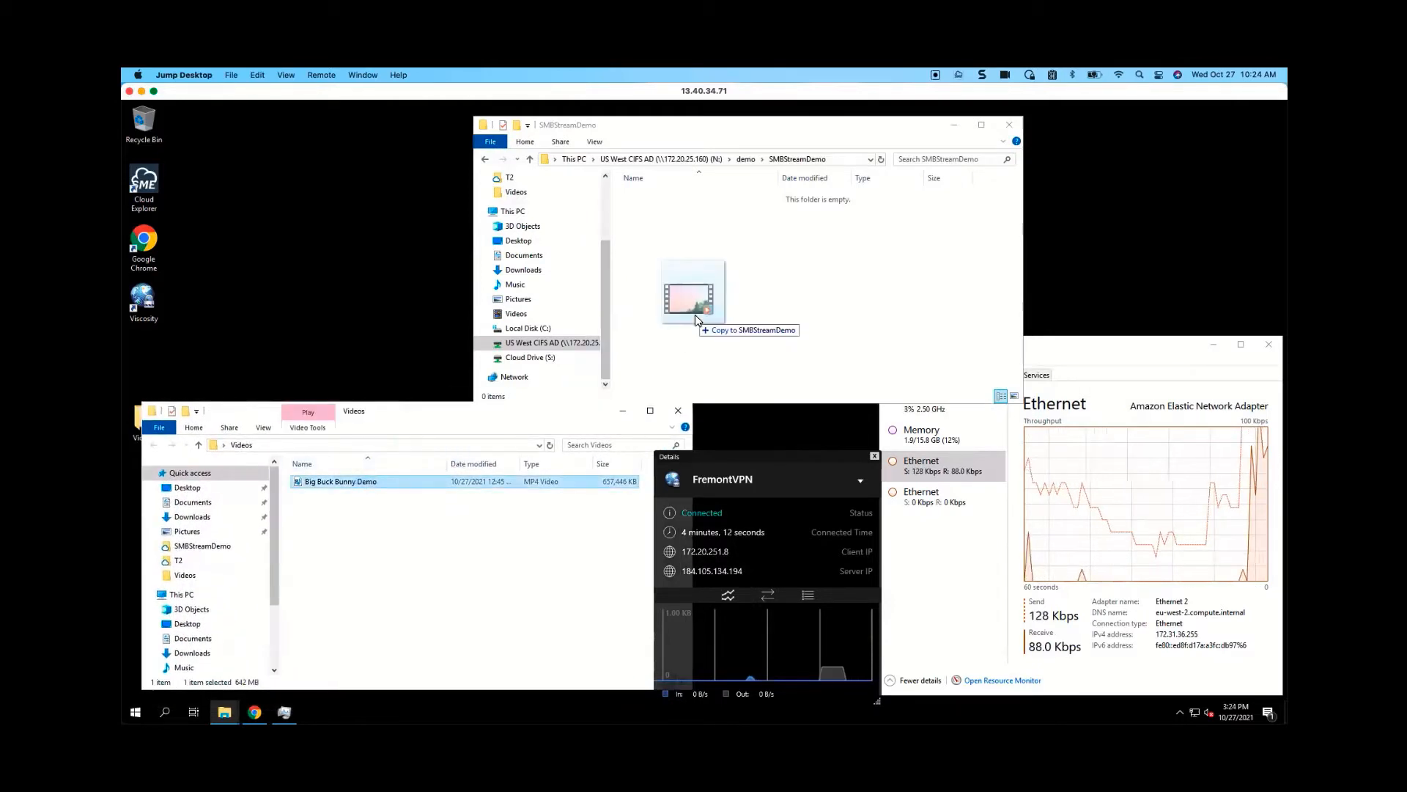
left_click_drag(333, 482, 690, 288)
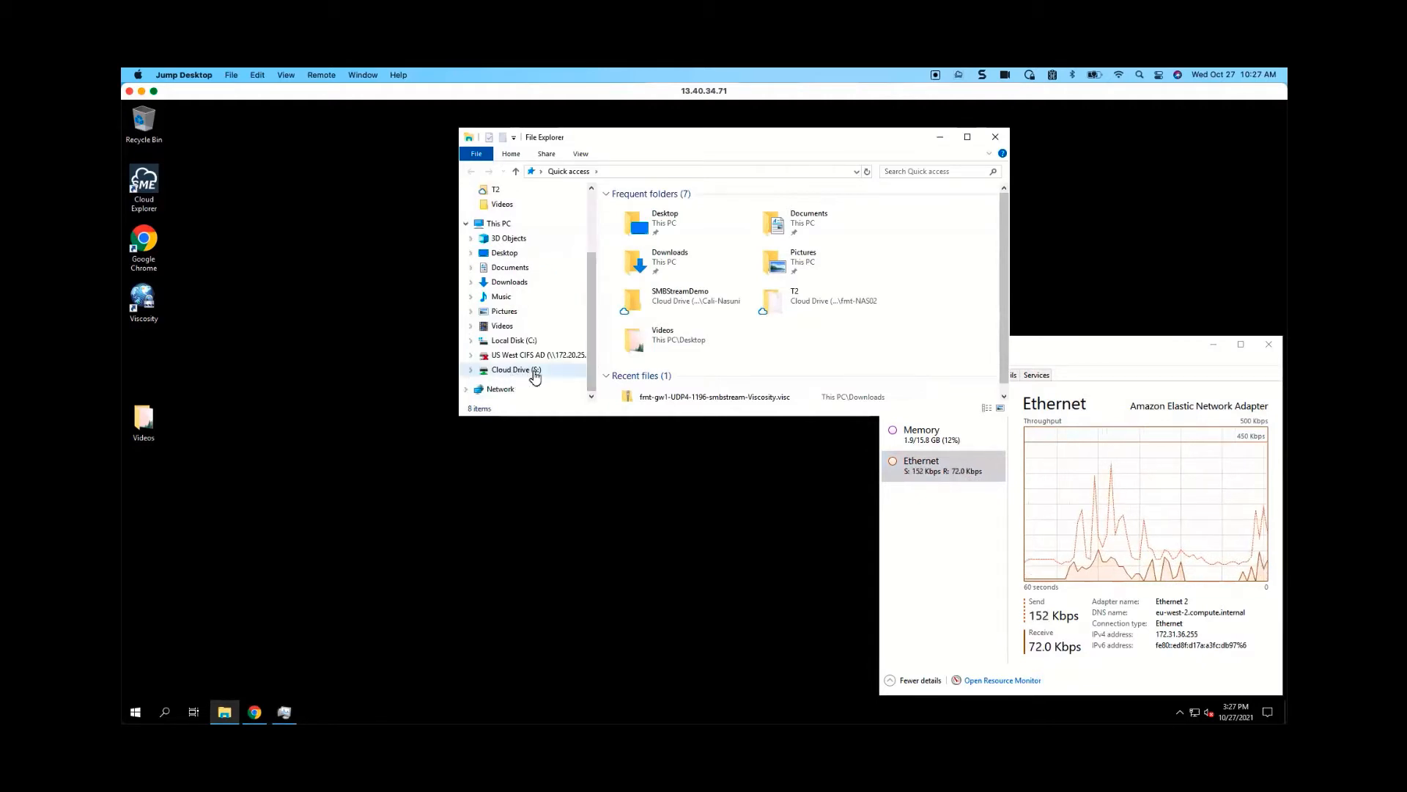
Step: Browse Cloud Drive (S:) into Cali-SMB's SMBStreamDemo folder and select the Big Buck Bunny Demo video
left_click(517, 369)
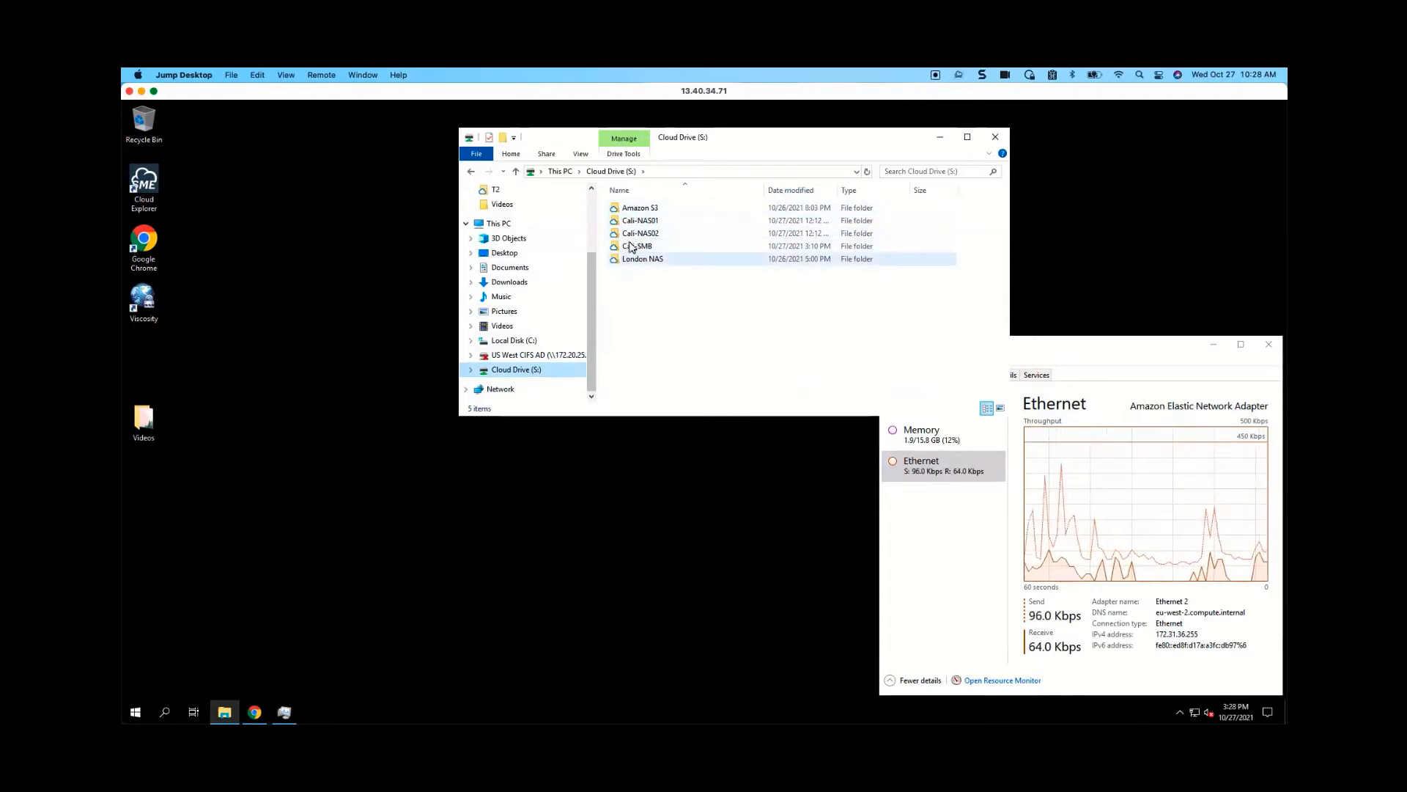
left_click(638, 246)
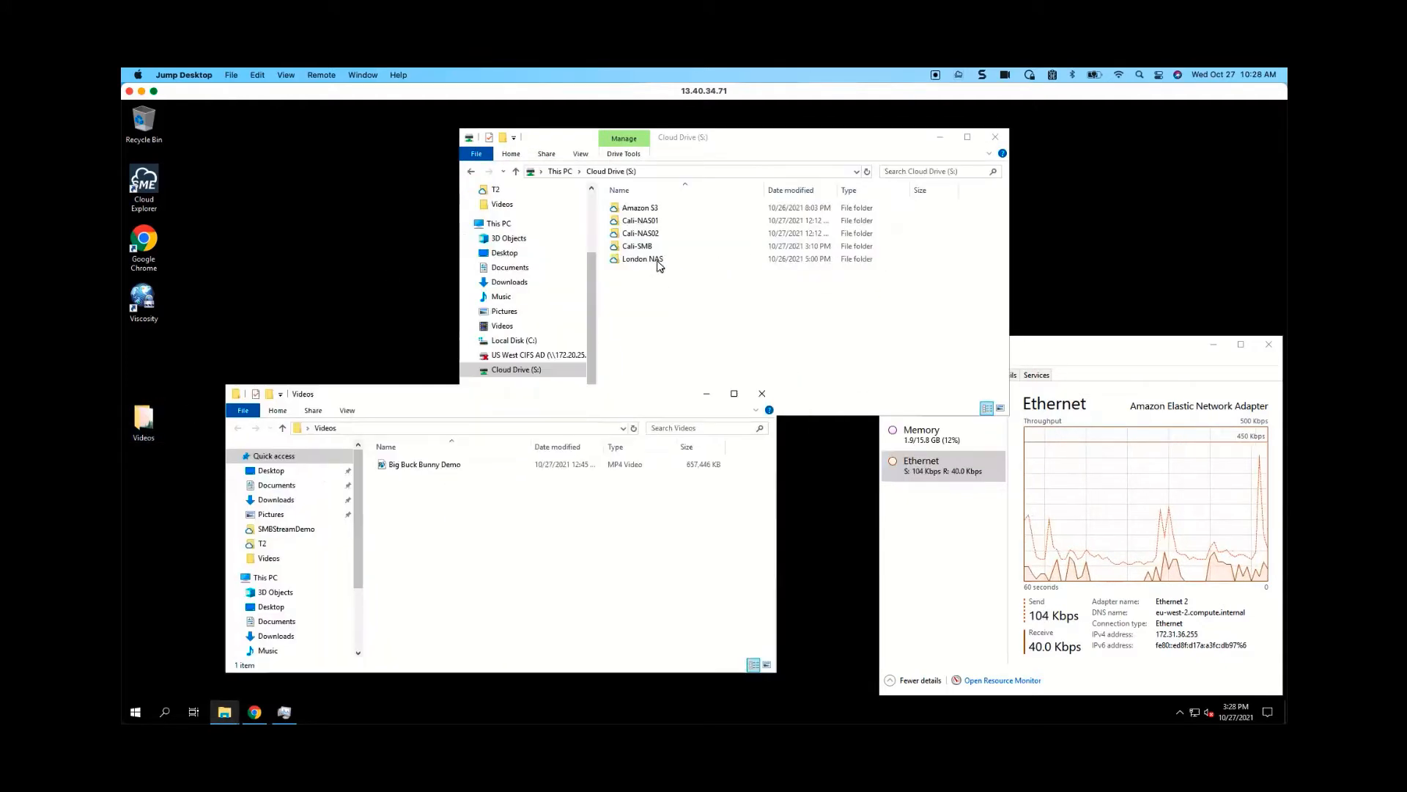
double_click(638, 246)
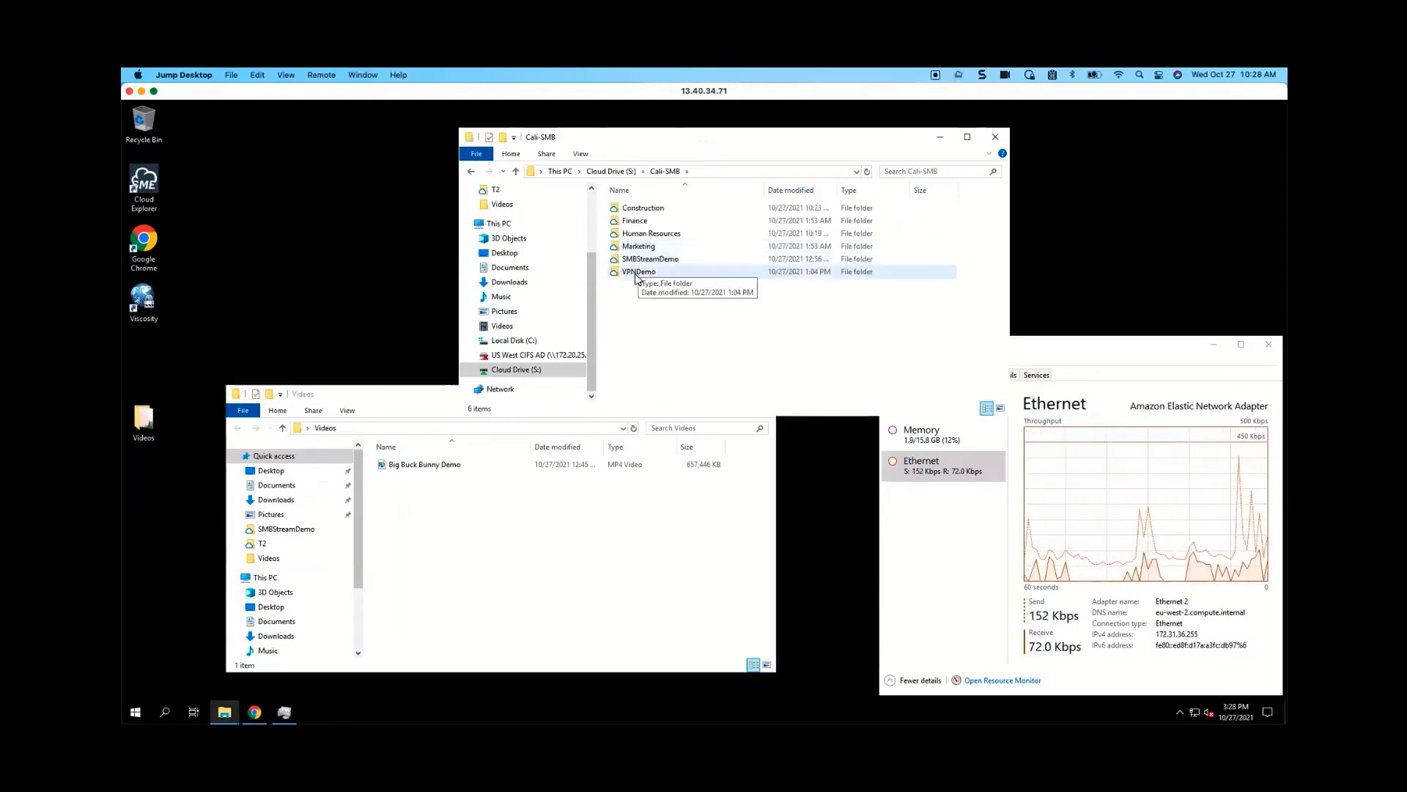
double_click(649, 258)
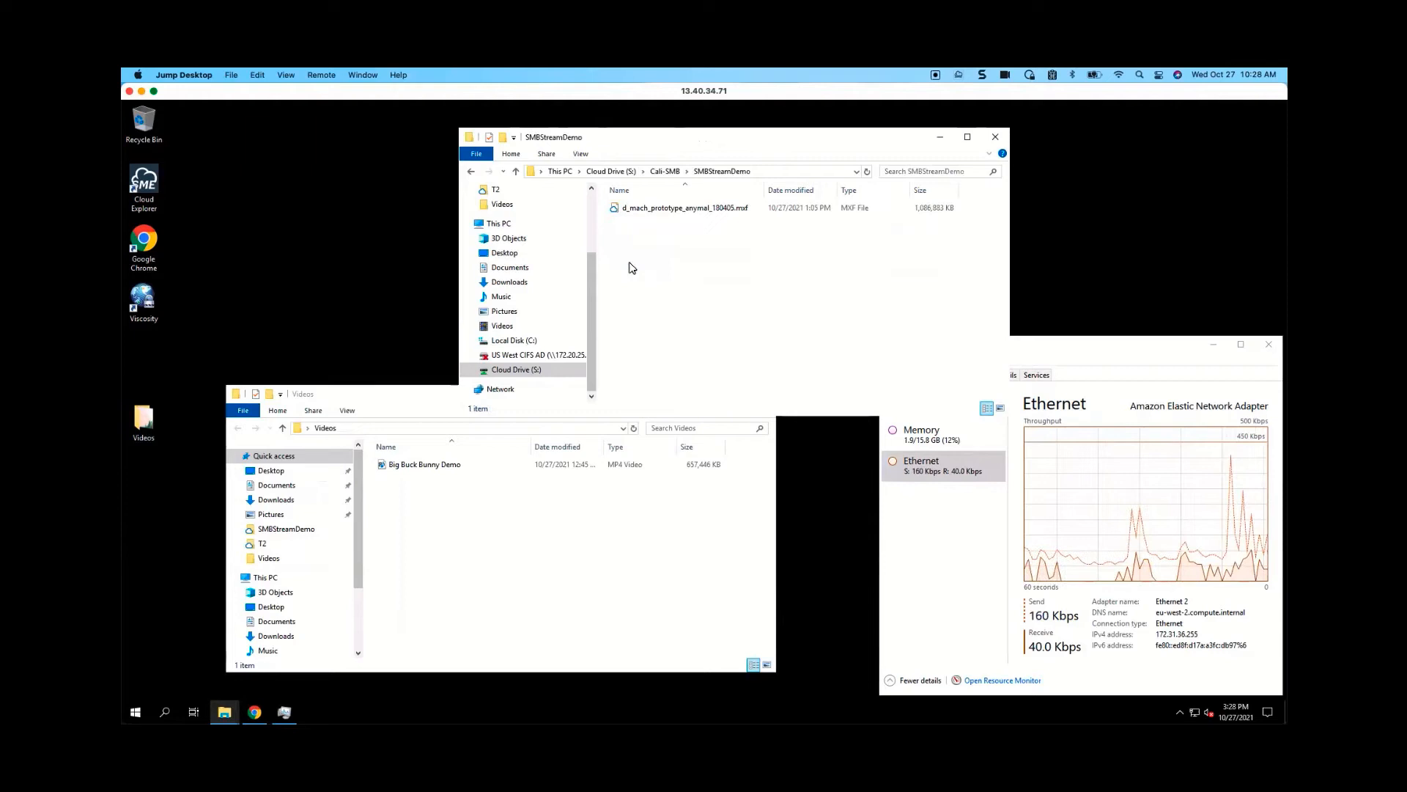
left_click(427, 465)
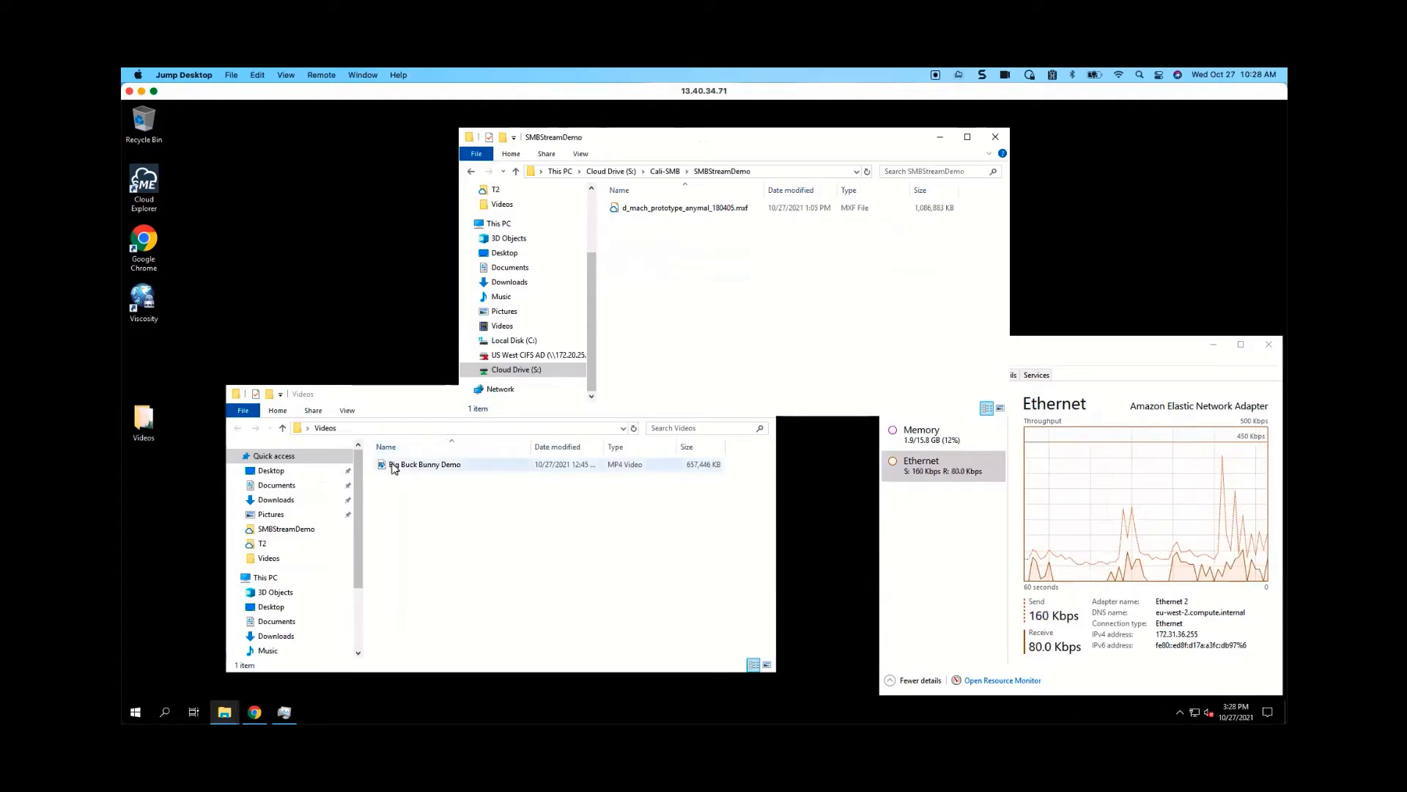
Step: Copy Big Buck Bunny Demo into the Cloud Drive's Cali-SMB SMBStreamDemo folder
left_click(425, 465)
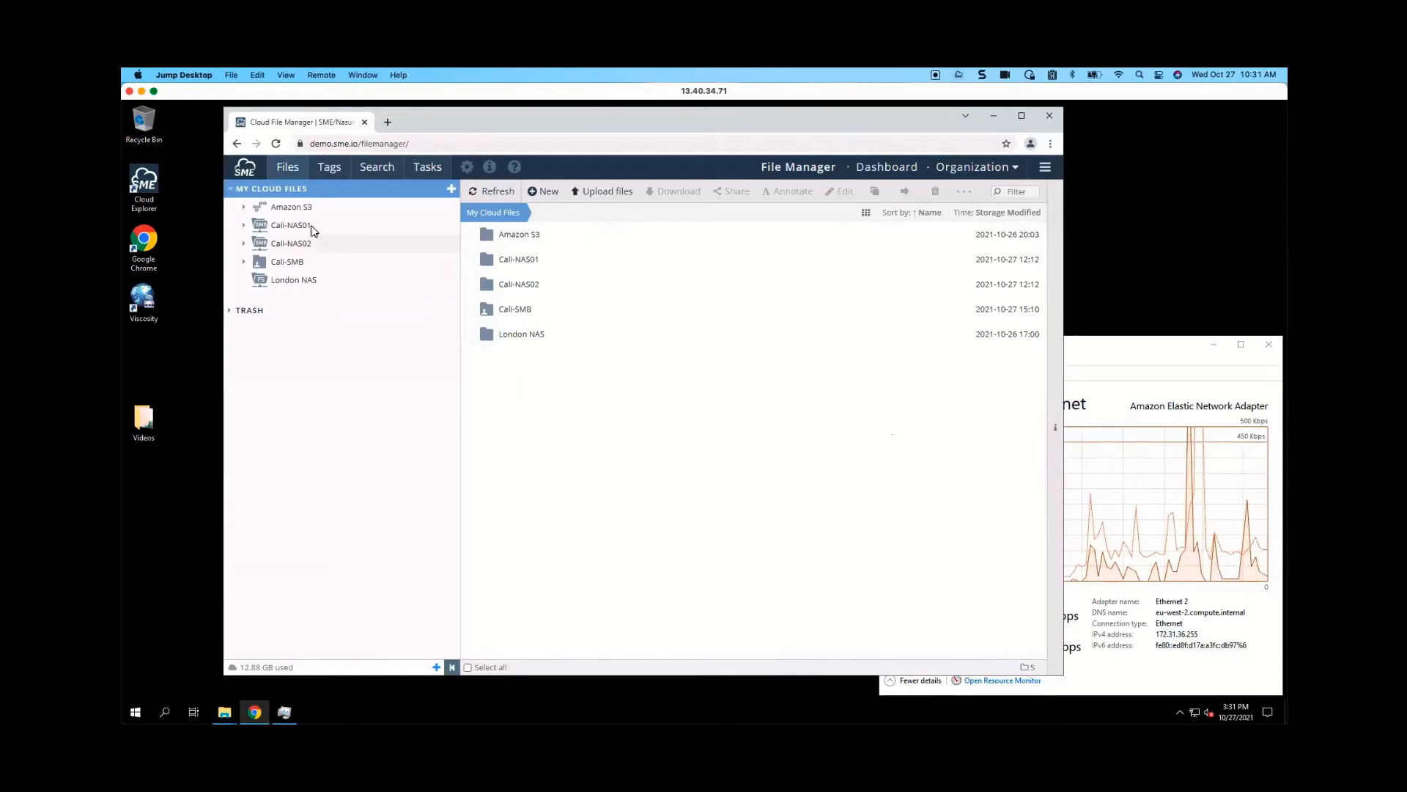
mouse_move(308, 285)
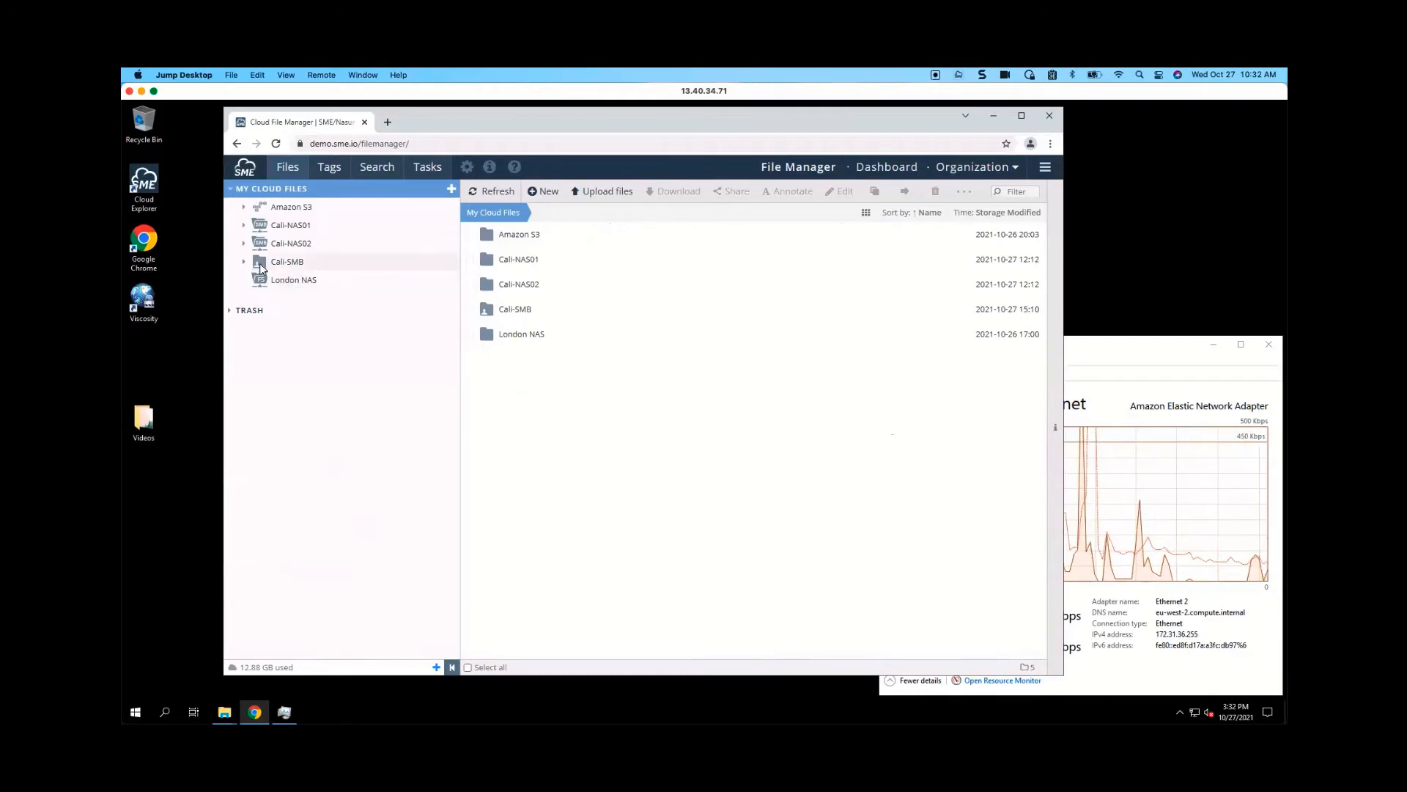
Step: Expand Cali-SMB to SMBStreamDemo and preview the Big Buck Bunny Demo video in the browser
left_click(245, 261)
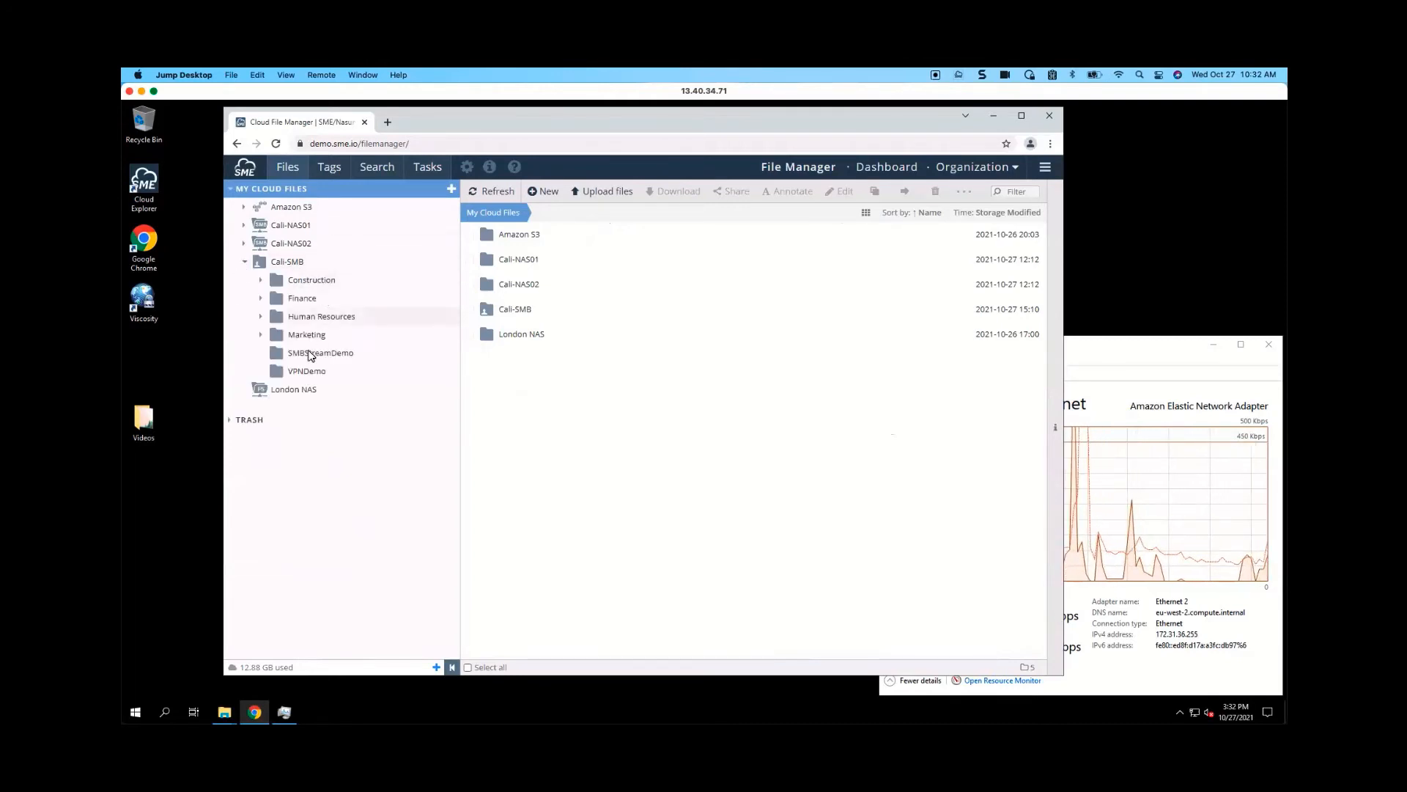
left_click(320, 352)
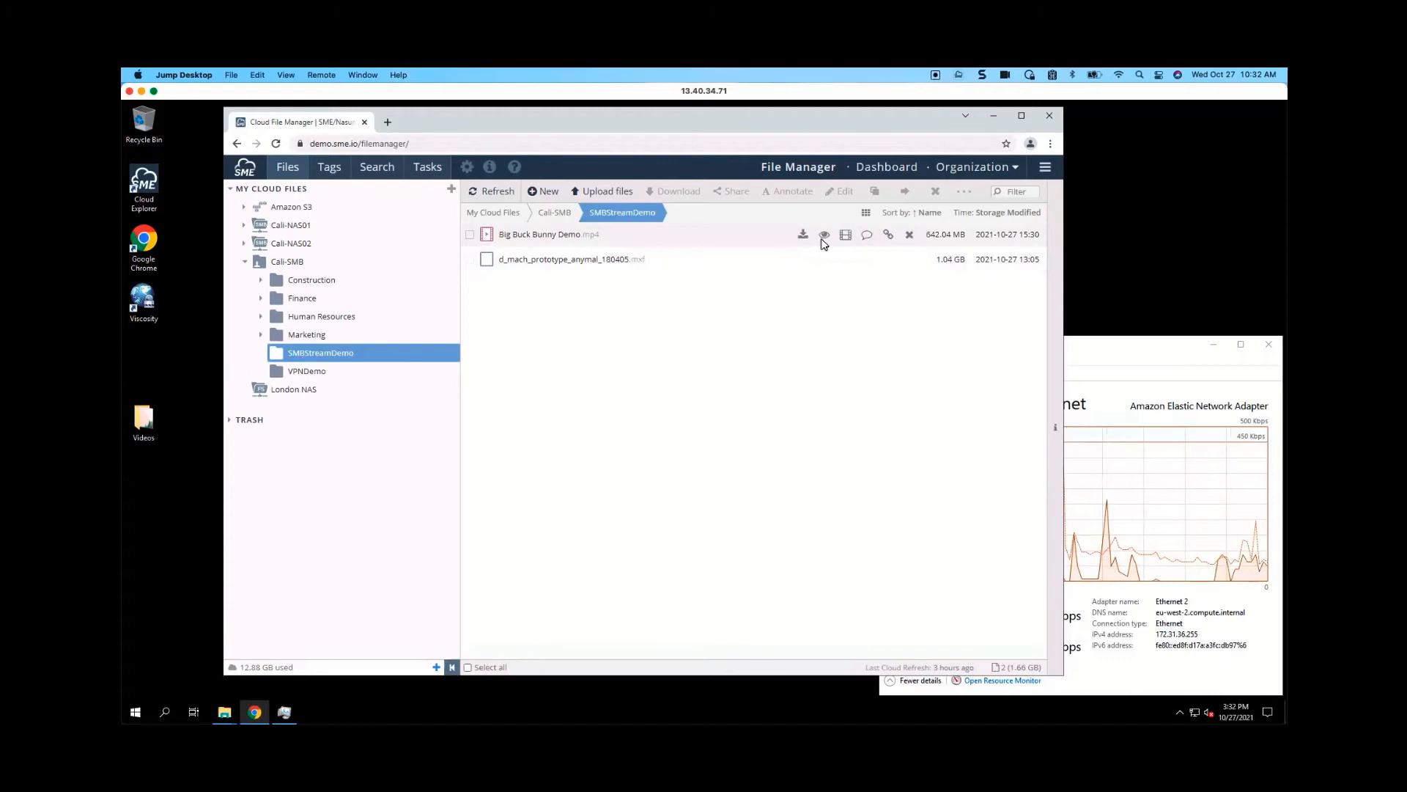
left_click(822, 234)
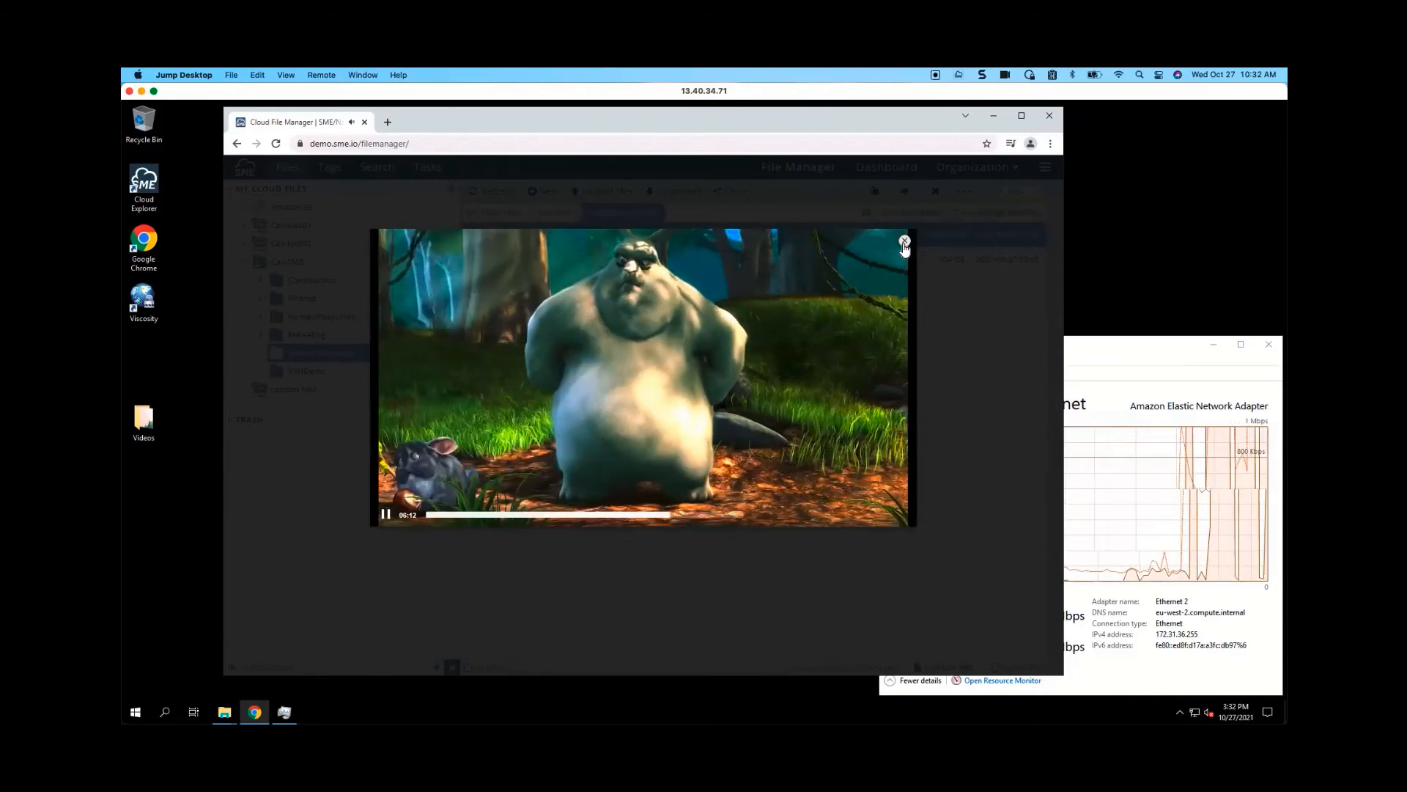
left_click(904, 242)
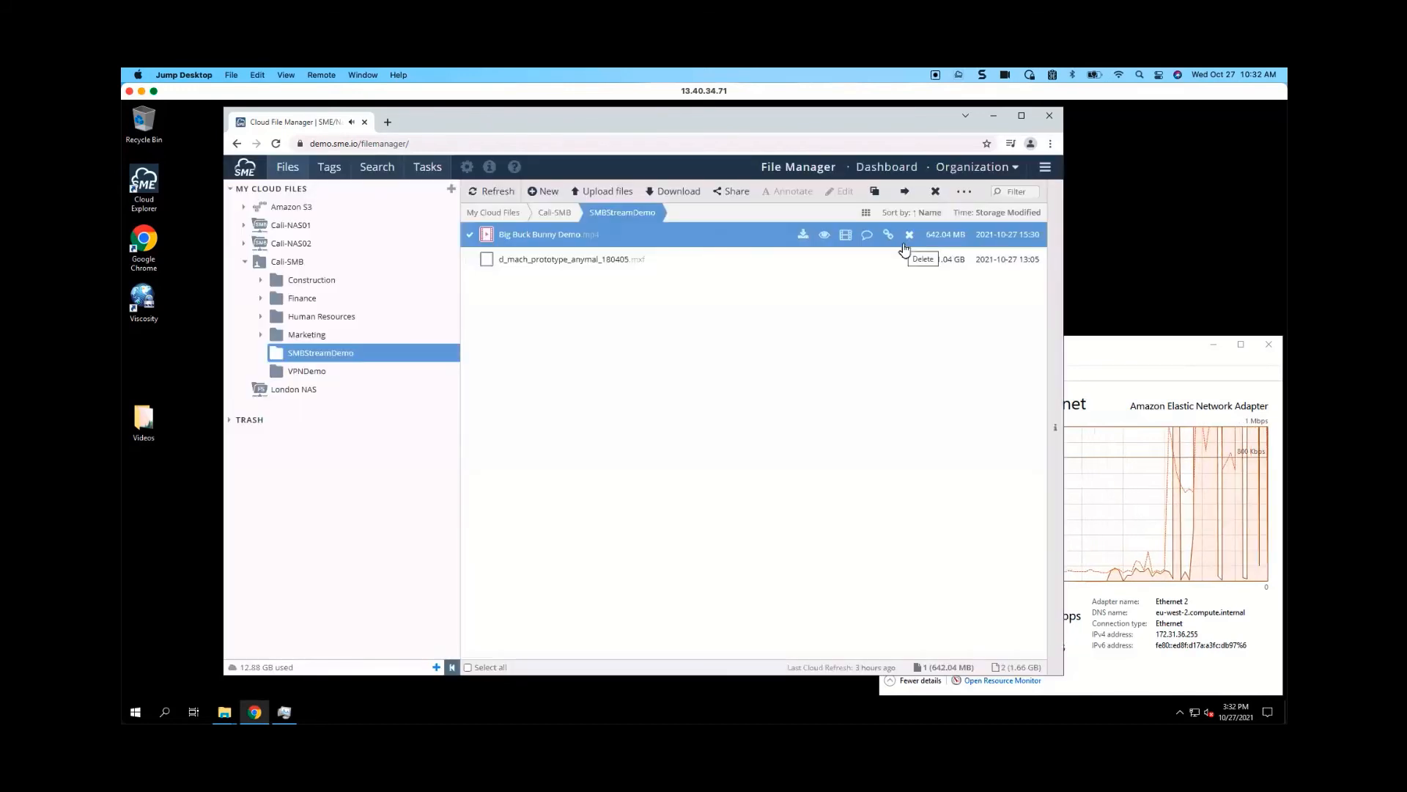